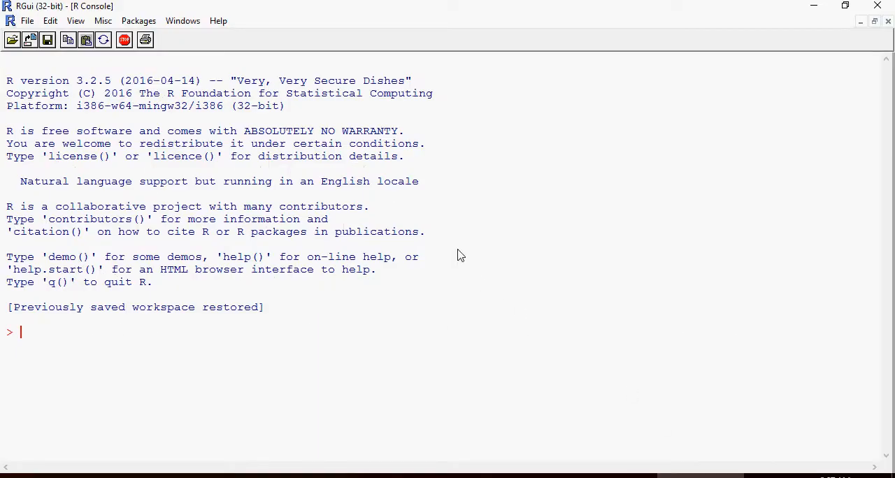
mouse_move(543, 5)
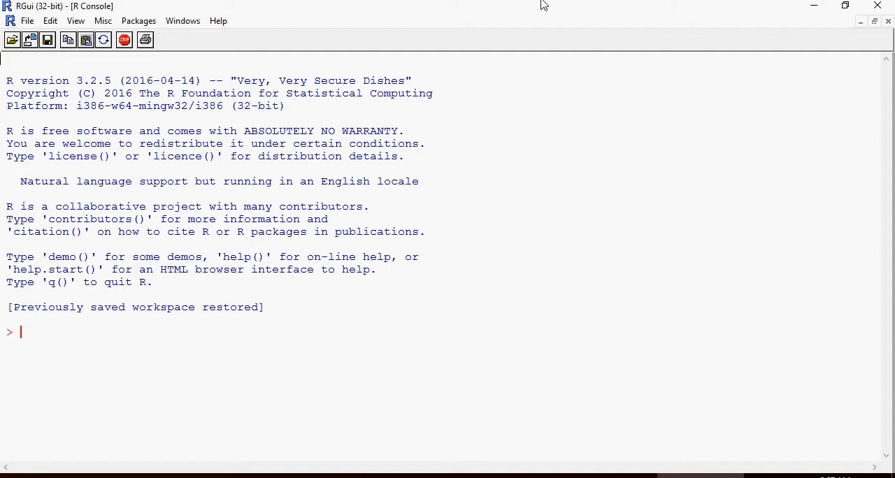
Paste the produce <- c("Banana", "Banana Peppers", "Apple", "Pineapple") command and print produce
right_click(519, 337)
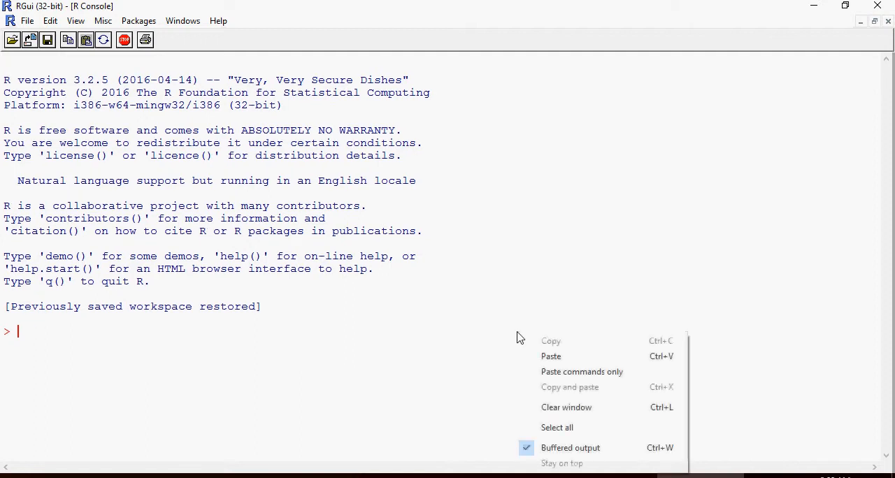
mouse_move(547, 357)
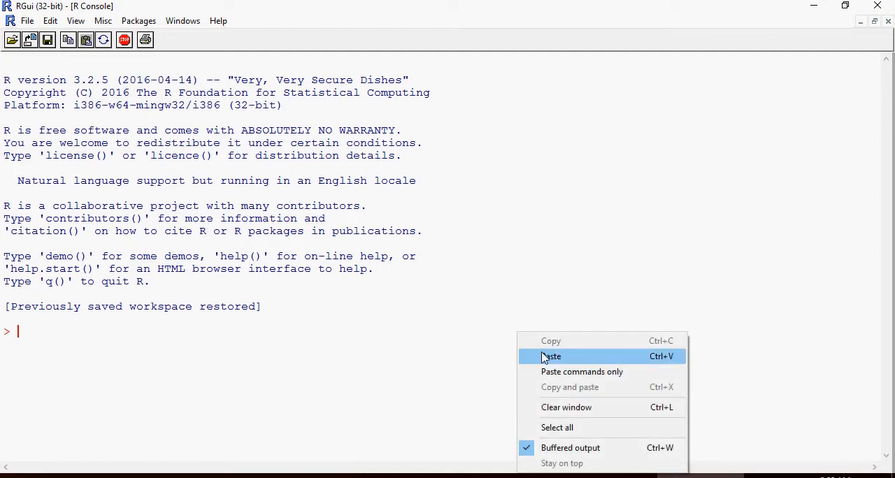
left_click(551, 357)
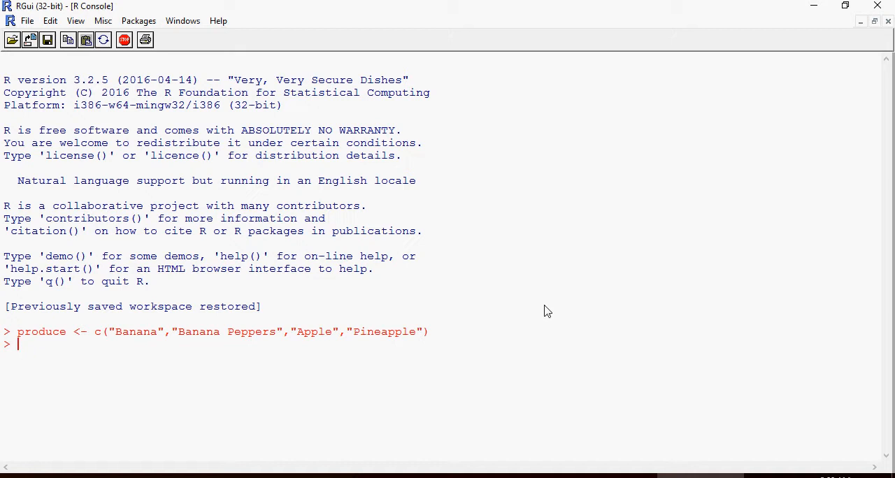
type("produce")
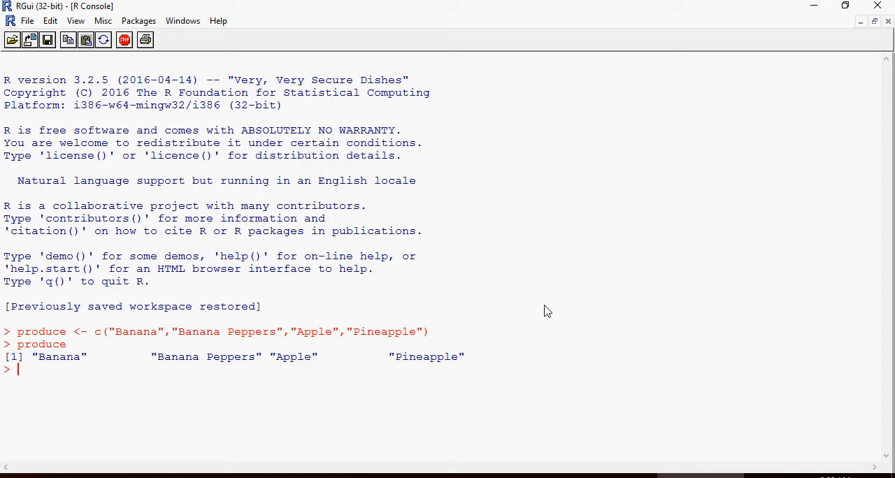
mouse_move(461, 459)
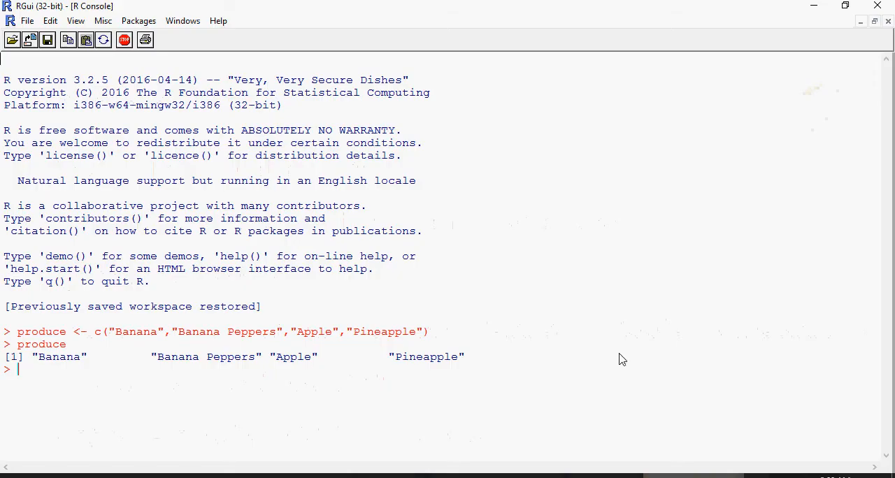
Paste the inventory vector (8, 4, 40, 50) command and print inventory
right_click(622, 360)
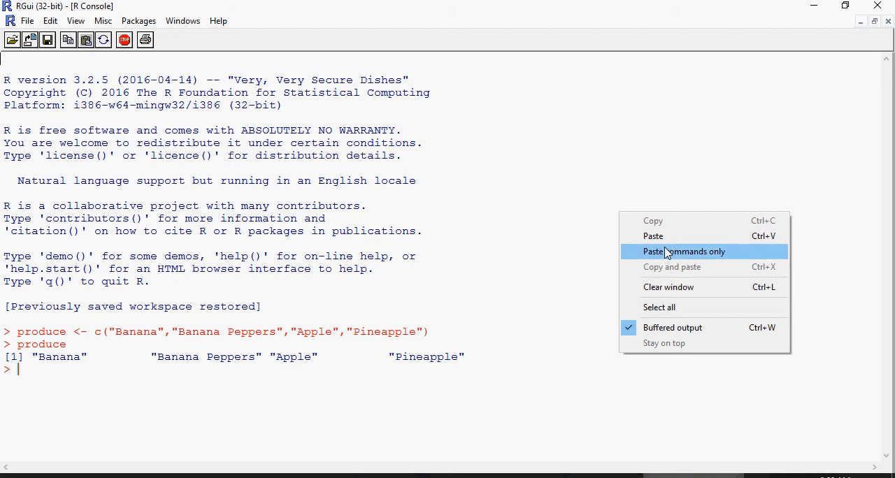
left_click(684, 251)
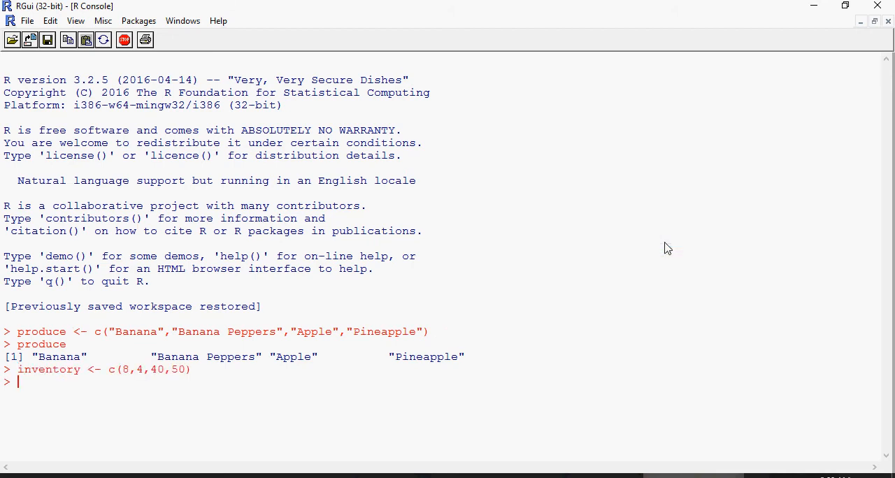
type("inven")
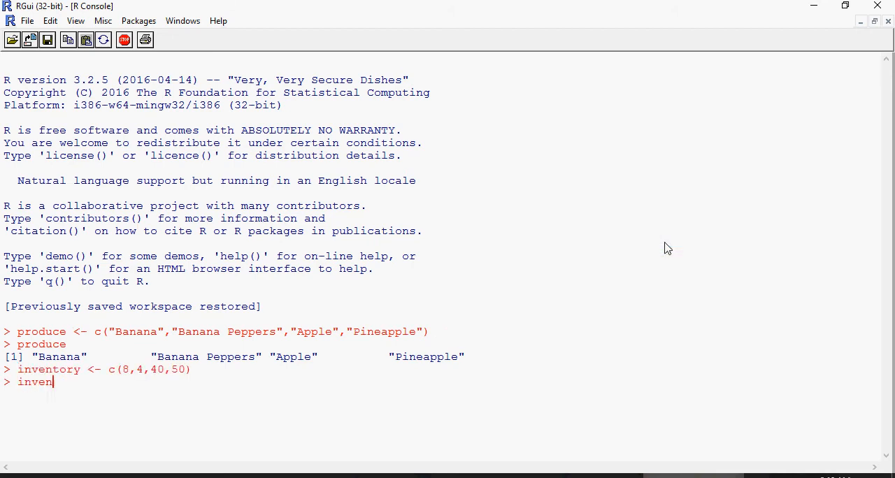
type("tory")
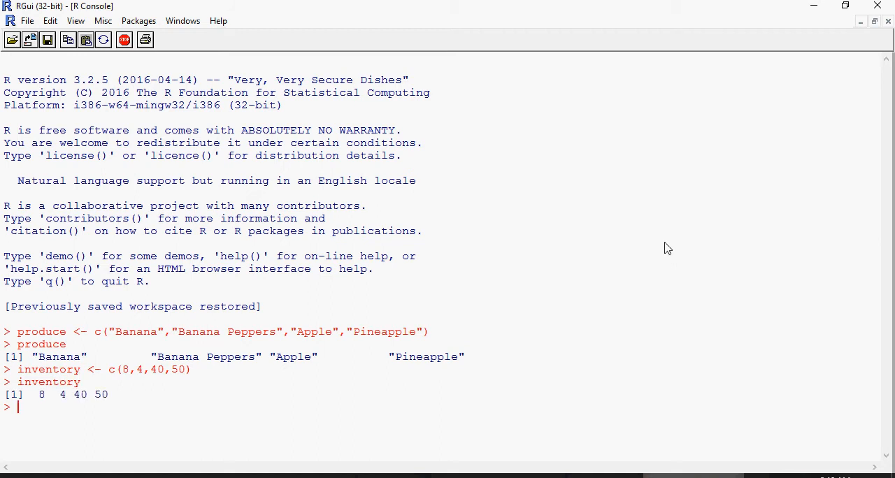
mouse_move(516, 398)
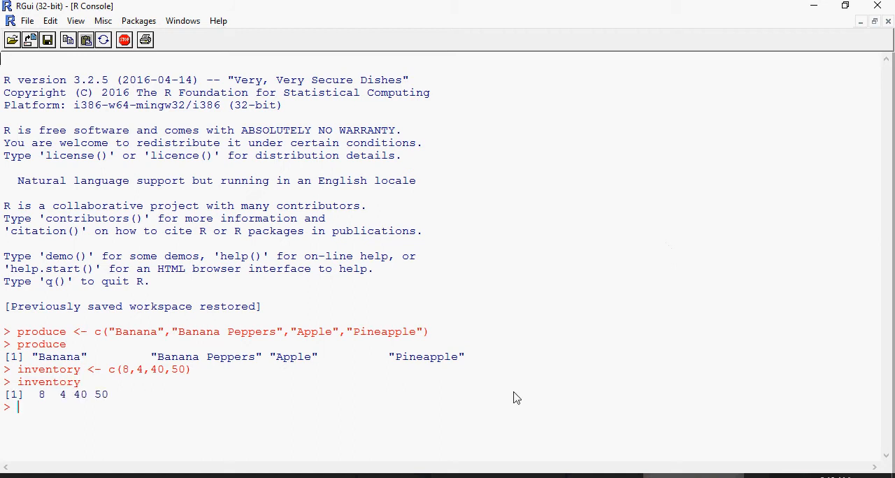
Paste the Refill vector (TRUE, TRUE, FALSE, FALSE), print it, and try REFILL
right_click(516, 398)
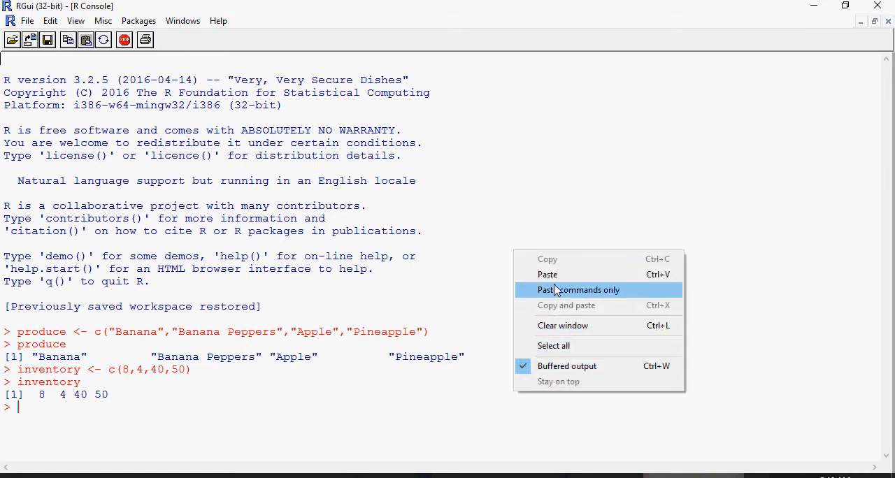
left_click(580, 290)
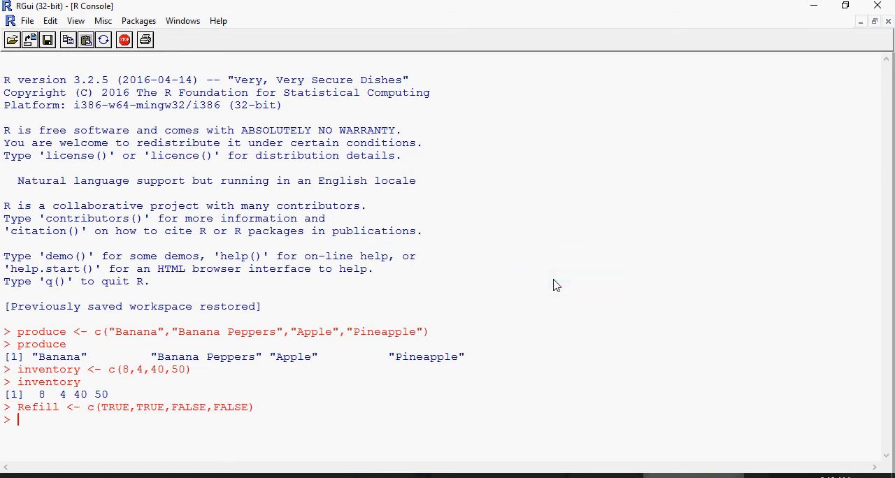
type("Re")
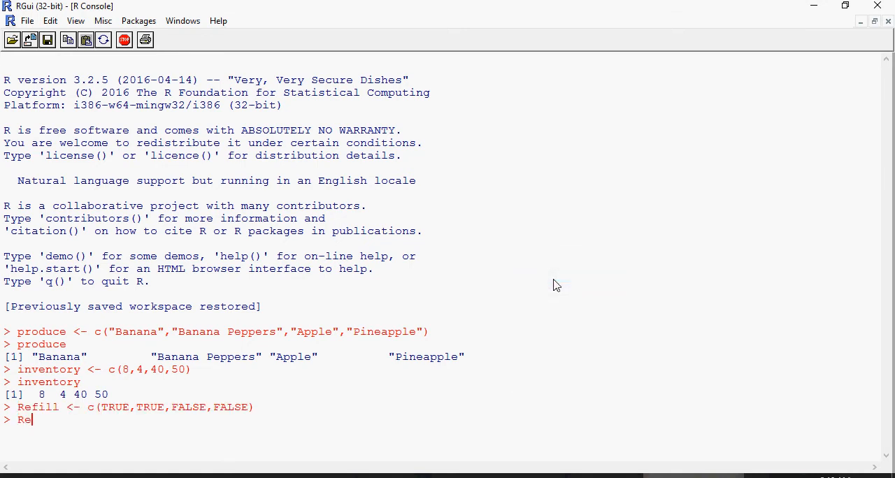
type("fill")
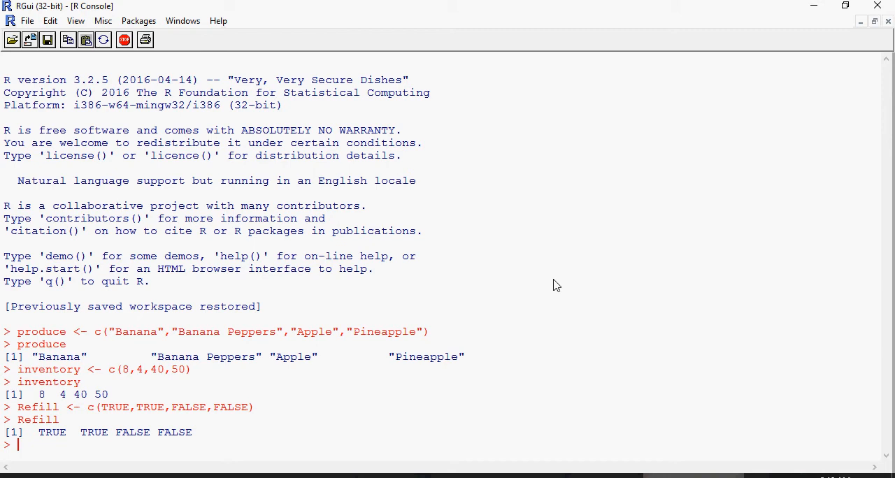
type("REFILL")
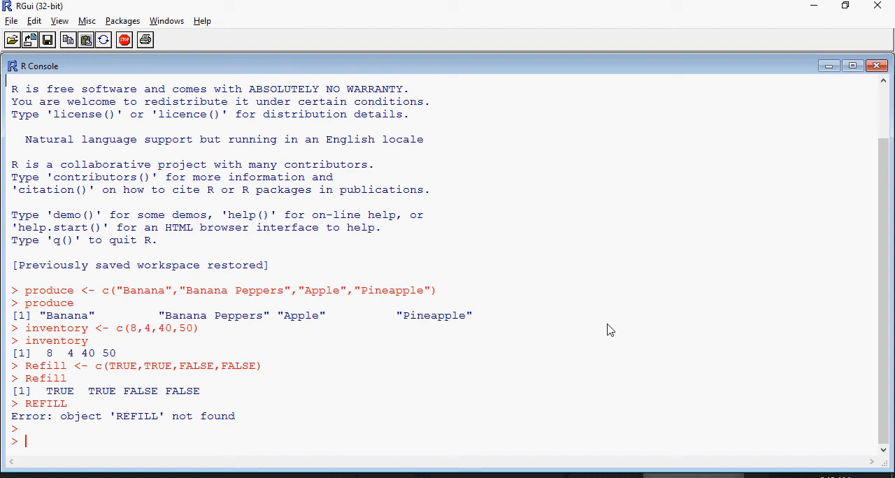
Run typeof on Refill (logical) and inventory (double), then enter produce[1]
type("tyoe")
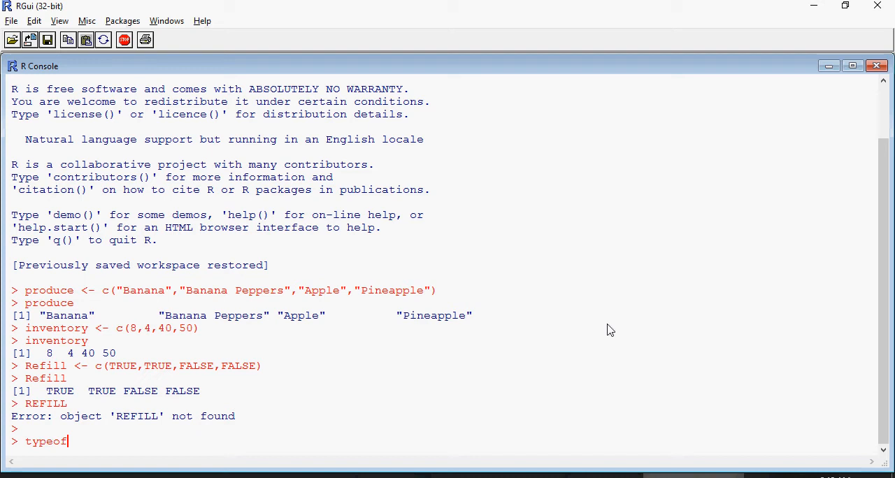
type("(Refill")
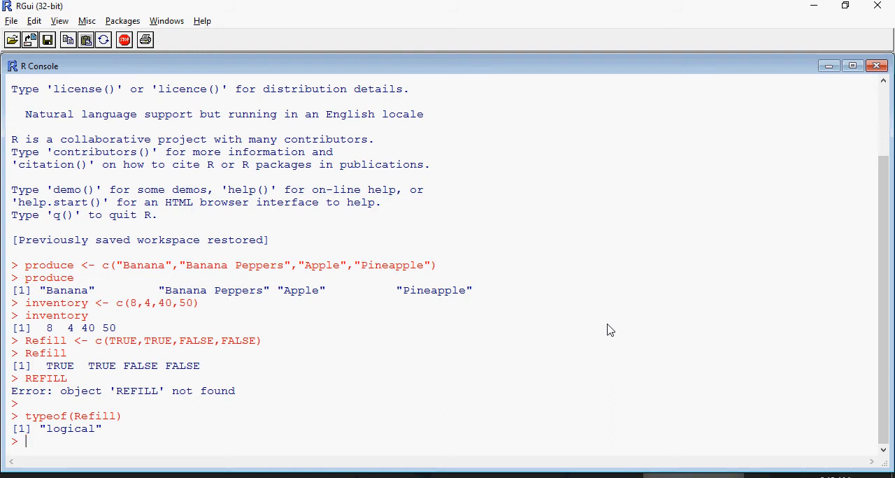
type("typeof(Refill)")
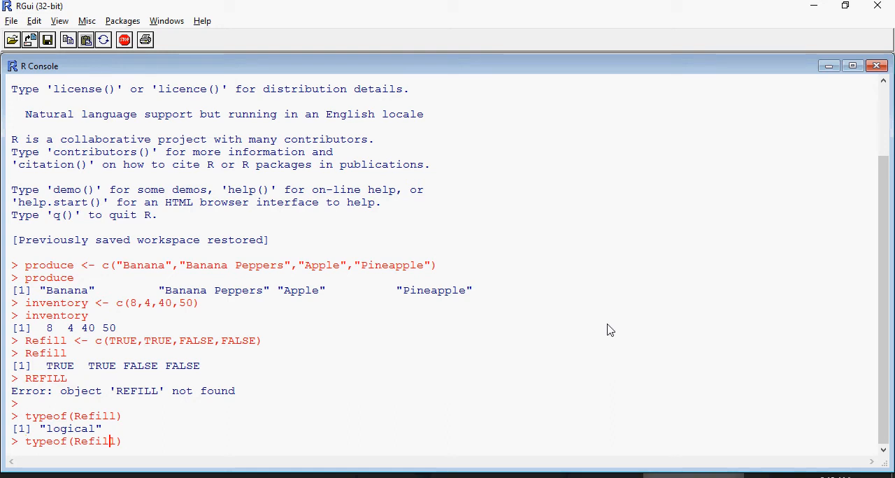
key("BackSpace")
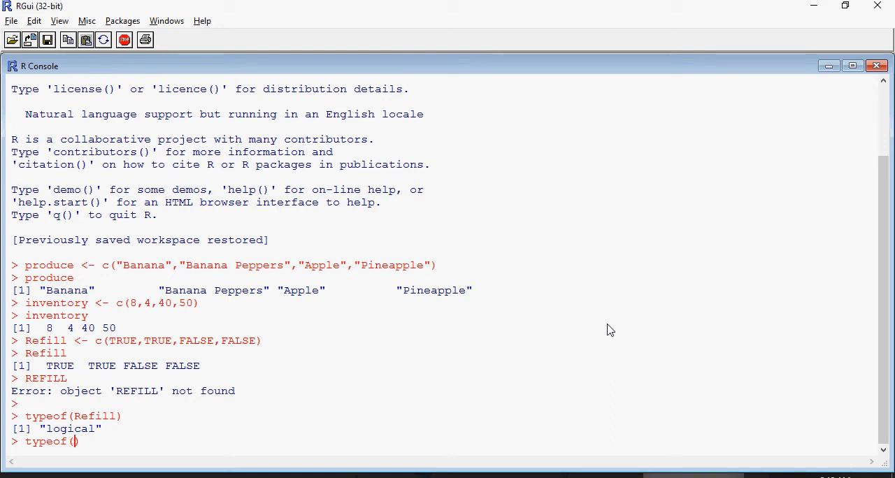
type("inventory")
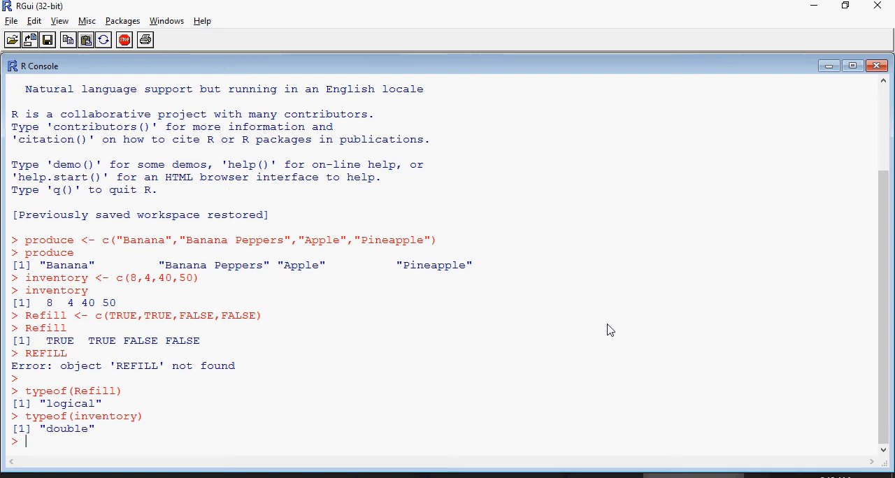
type("typeof(inventory)")
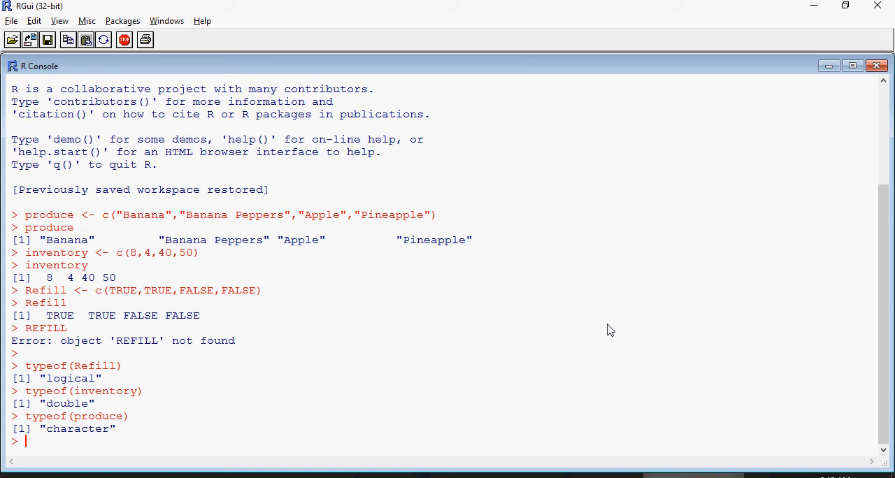
type("produce[1]")
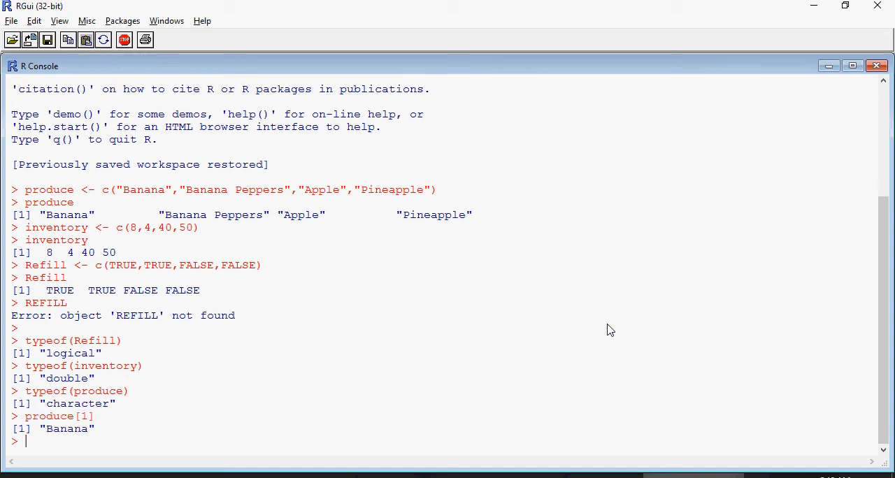
Enter produce[1] and produce[2] to get Banana and Banana Peppers, then type inventory[1]
type("produce")
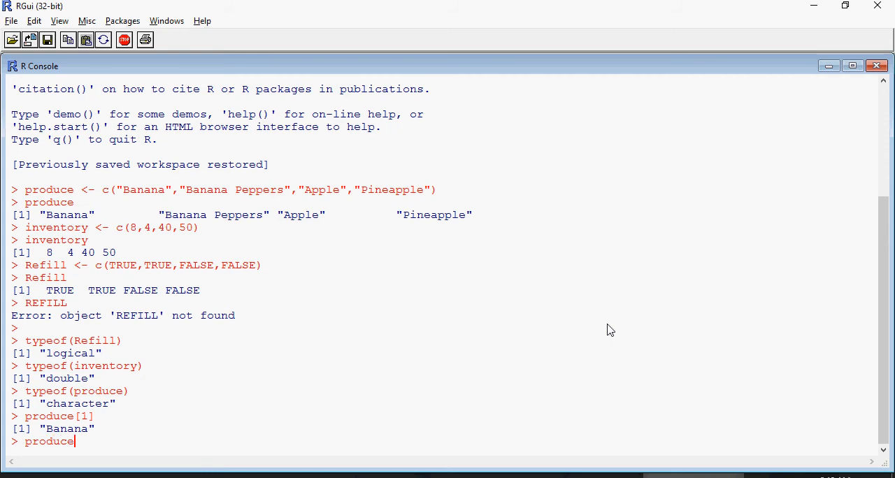
type("[]")
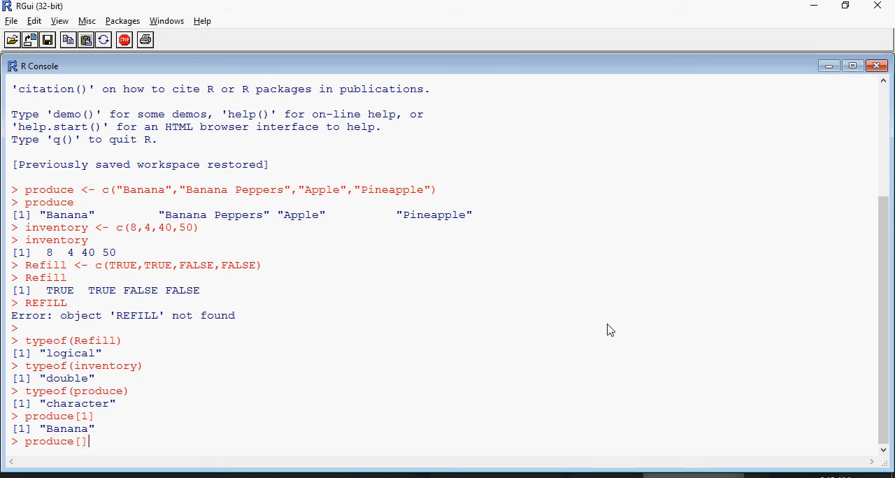
type("2")
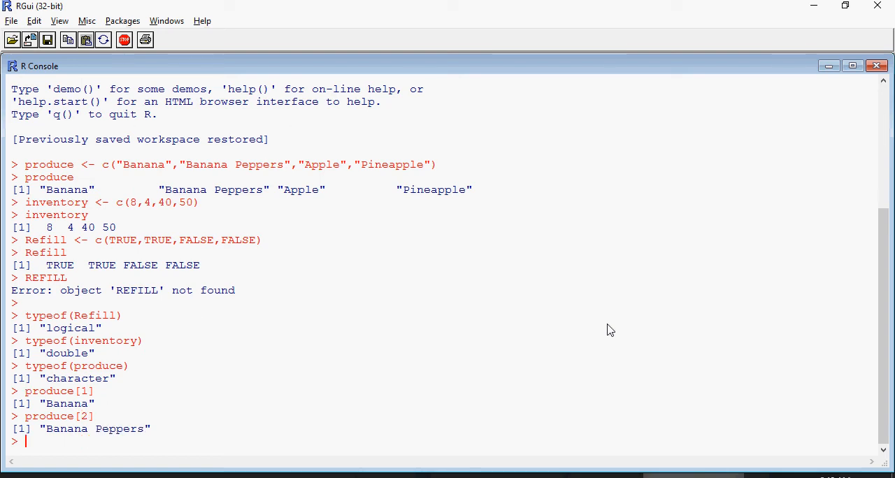
mouse_move(63, 308)
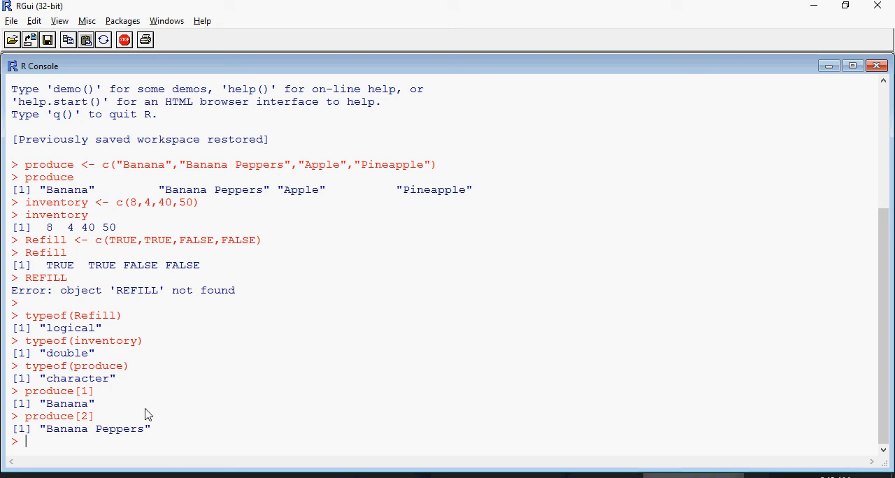
type("inventor")
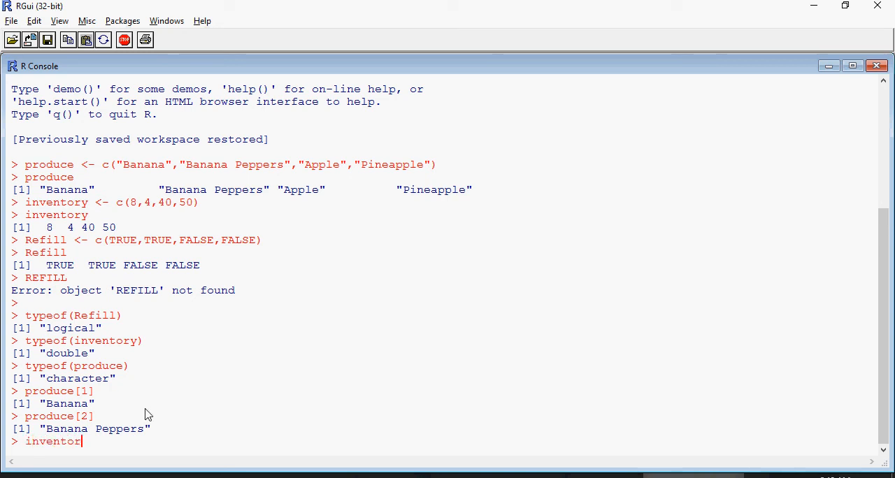
type("y[1]")
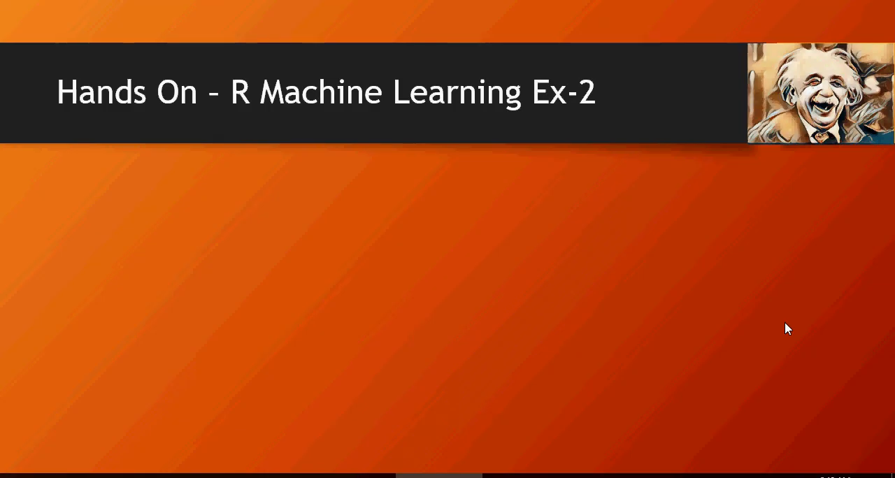
Advance the Ex-2 slide to show the "Create the following vectors" bullet
right_click(787, 329)
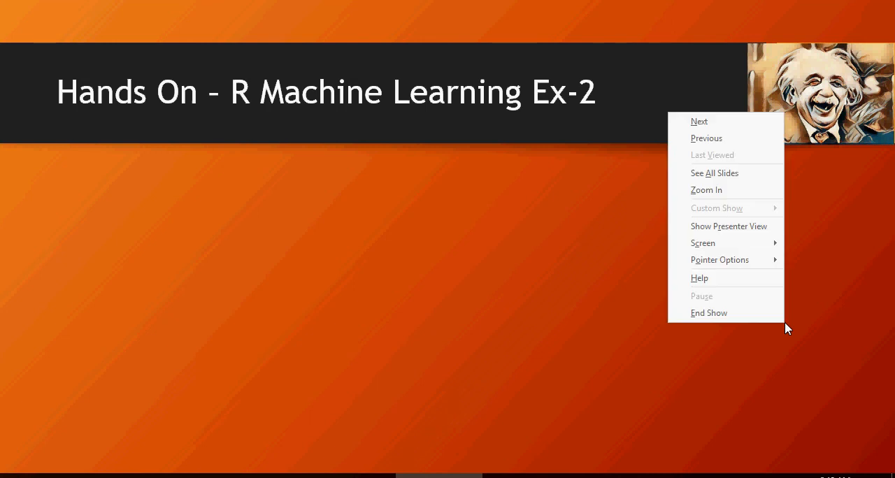
left_click(698, 121)
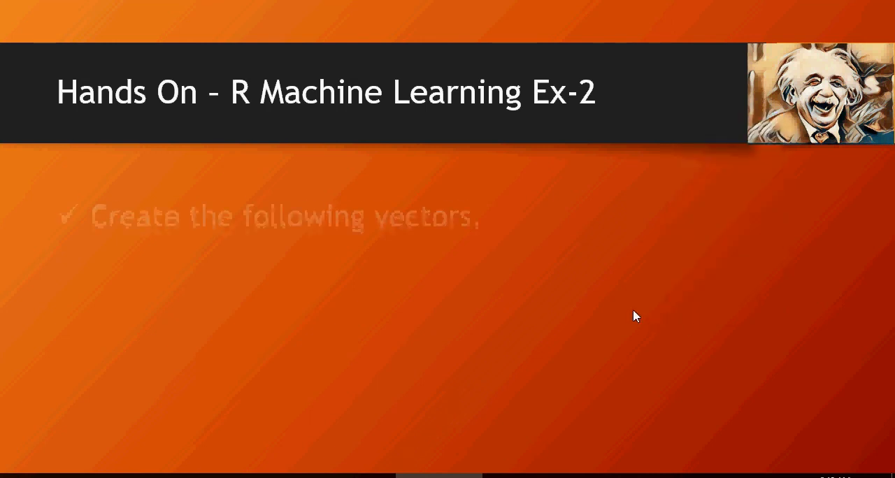